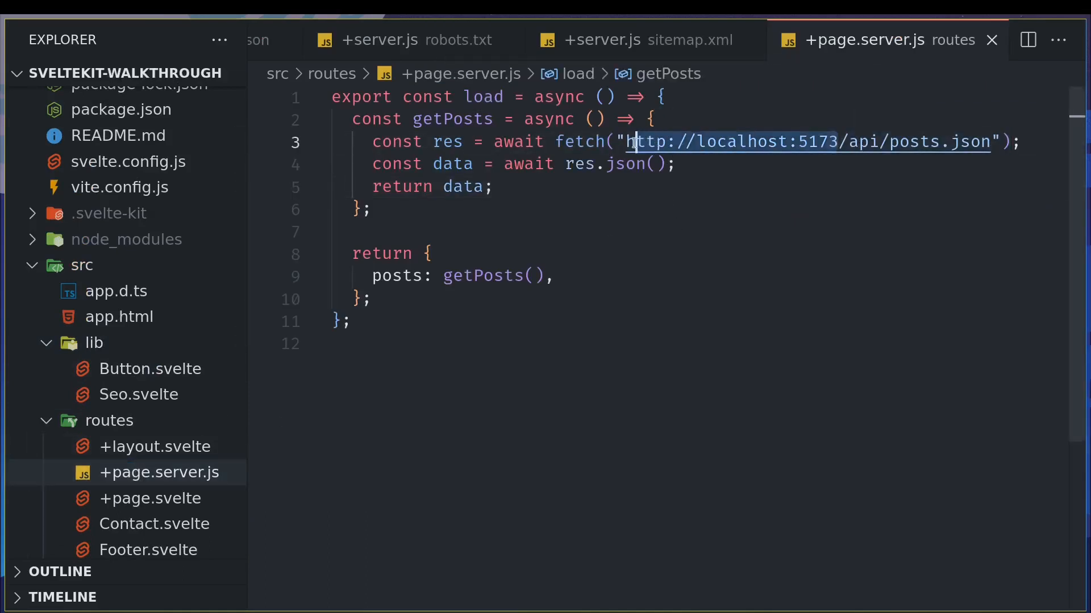
pyautogui.click(629, 142)
pyautogui.write('{')
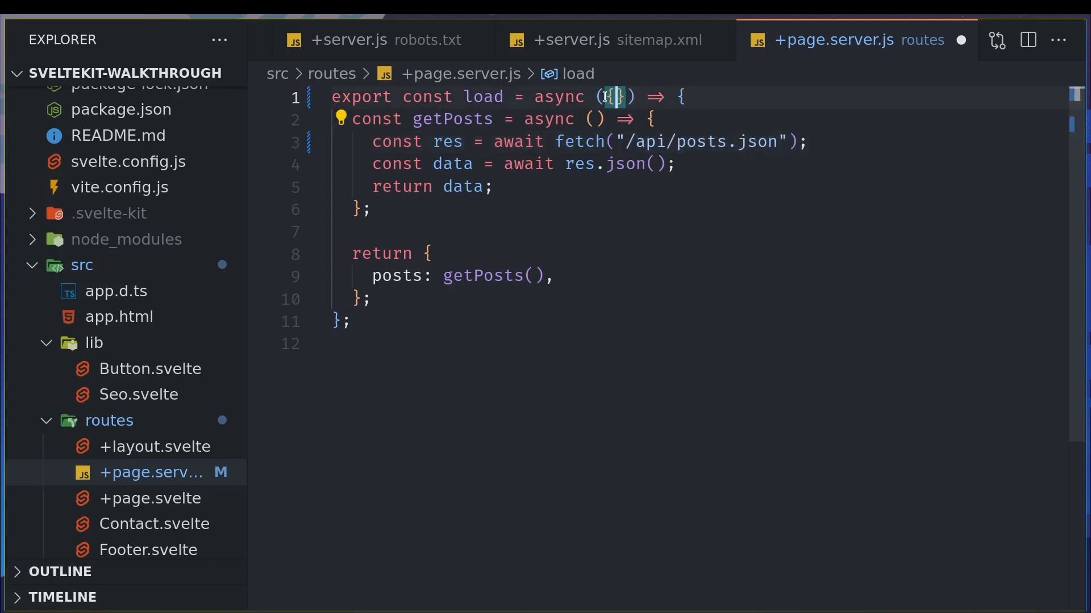
# Destructure fetch in load's parameter and reveal the api folder with posts.json.
pyautogui.write('fetch')
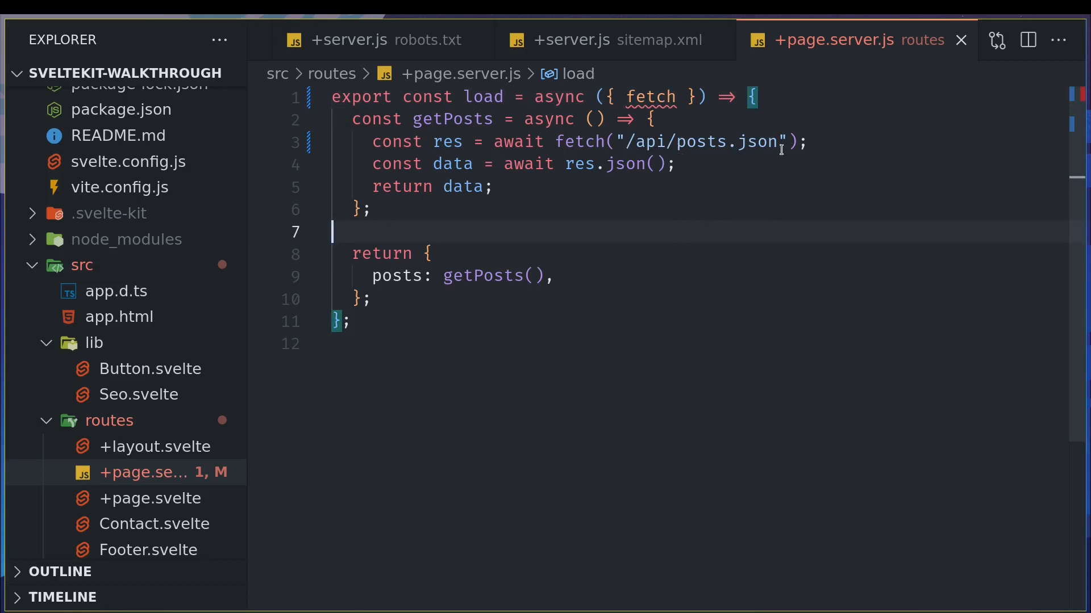
pyautogui.scroll(-3)
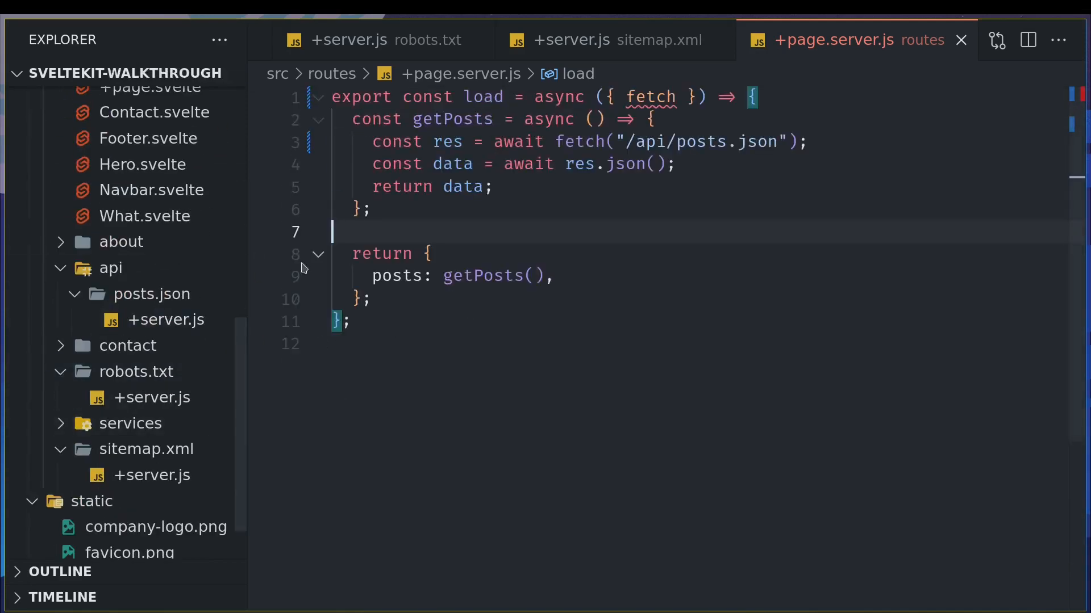
pyautogui.moveTo(146, 449)
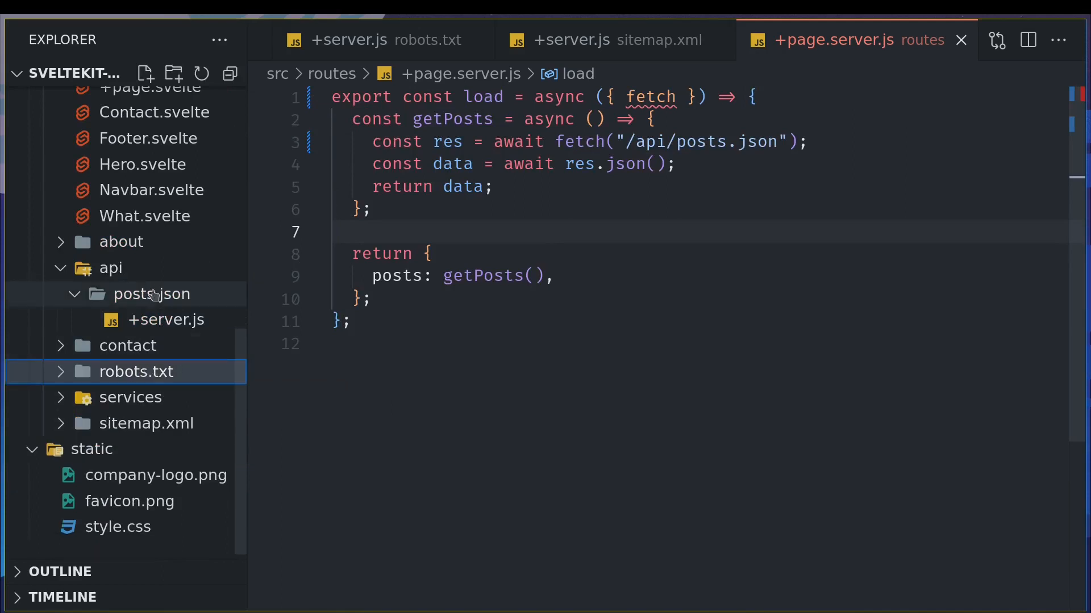
# Create a 'website' folder under routes and expand the sitemap.xml folder.
pyautogui.click(109, 268)
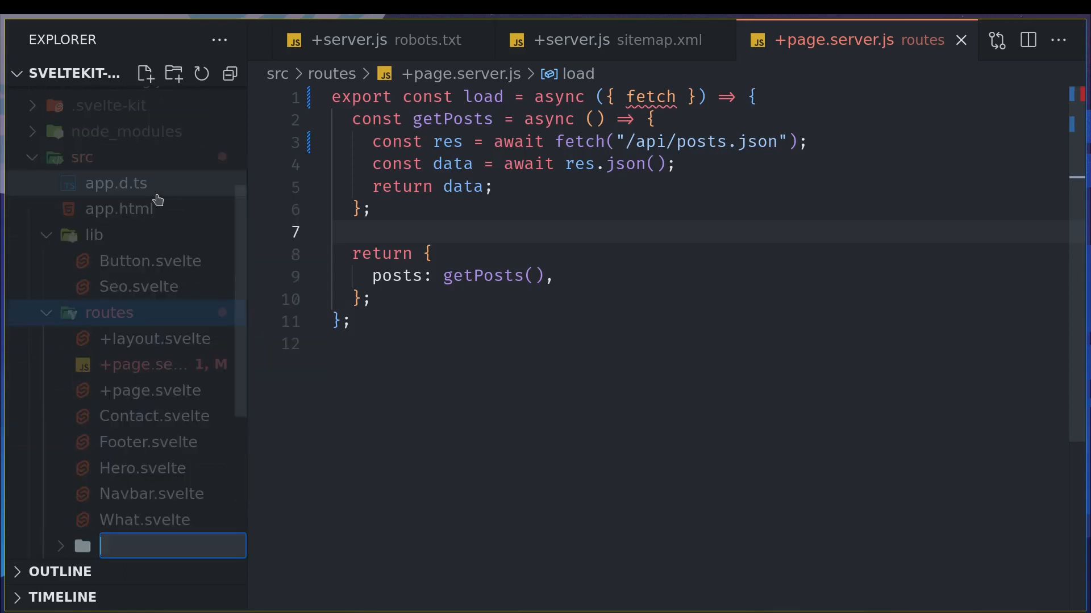
pyautogui.write('website')
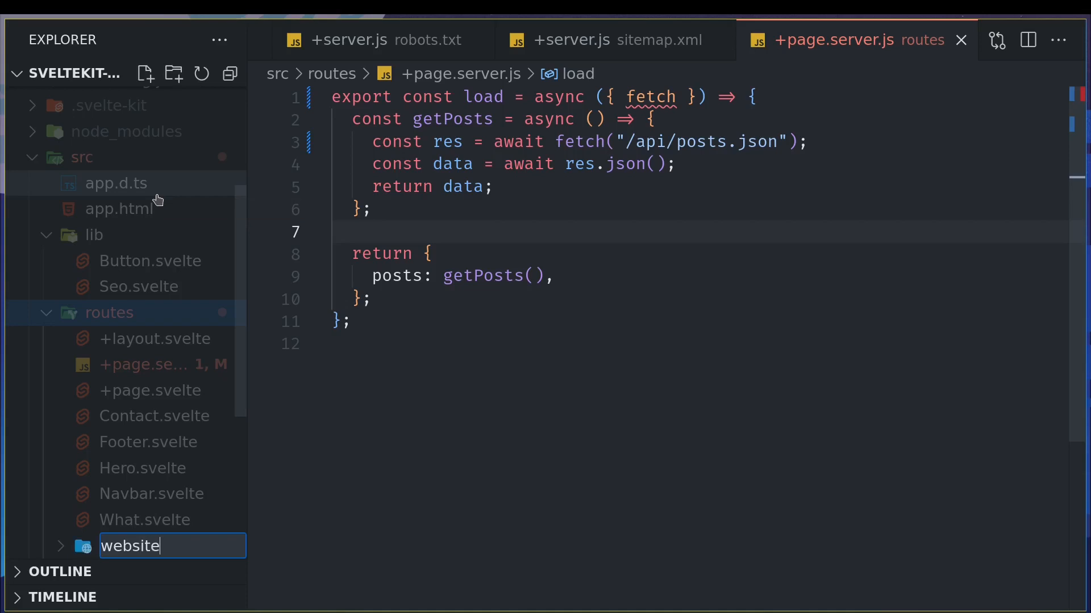
pyautogui.write('.')
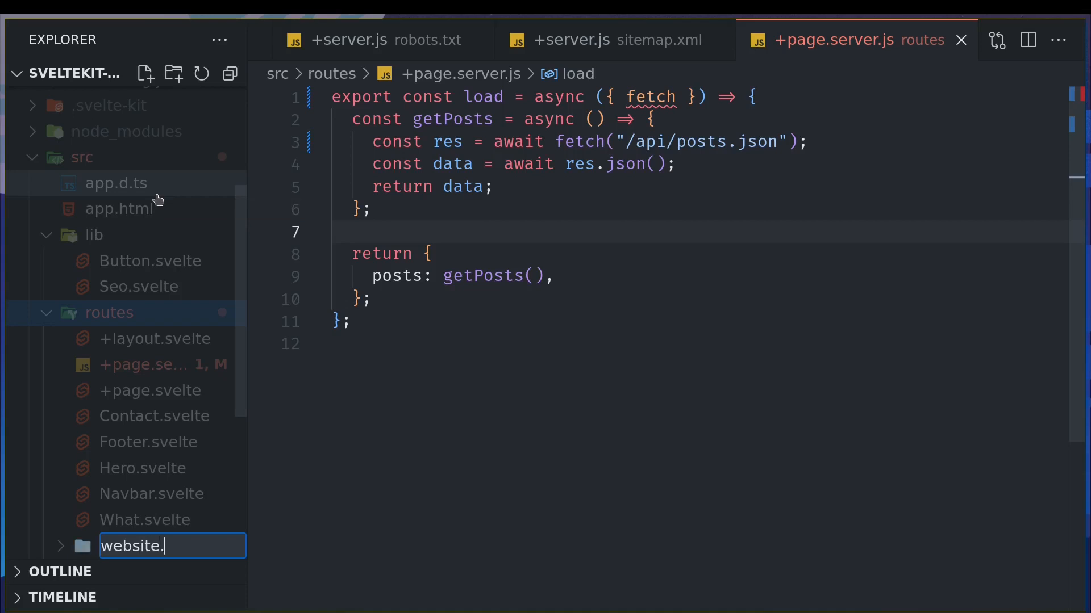
pyautogui.press('Backspace')
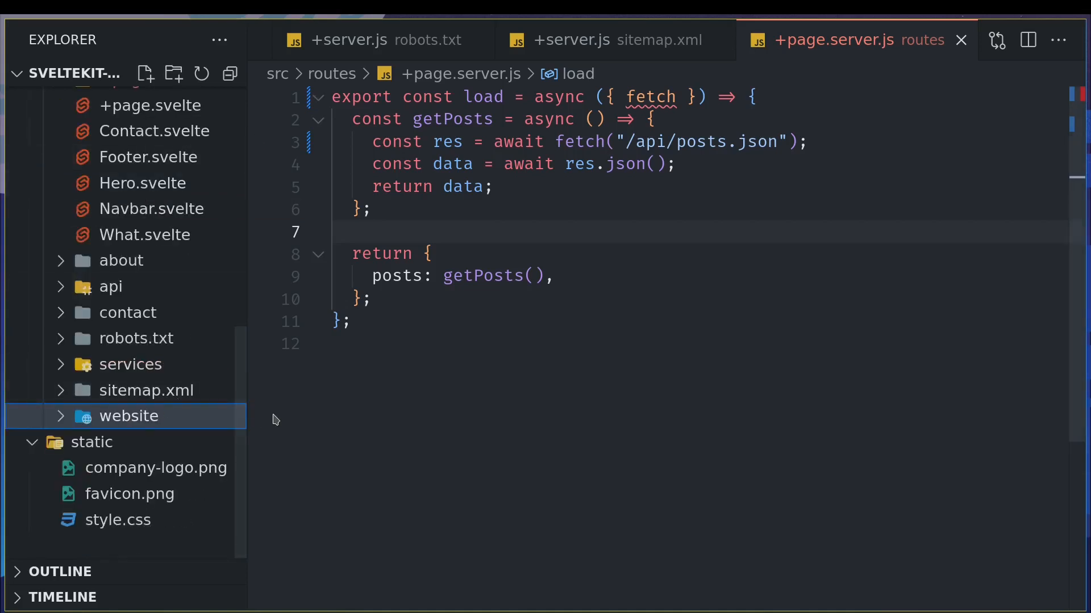
pyautogui.click(146, 391)
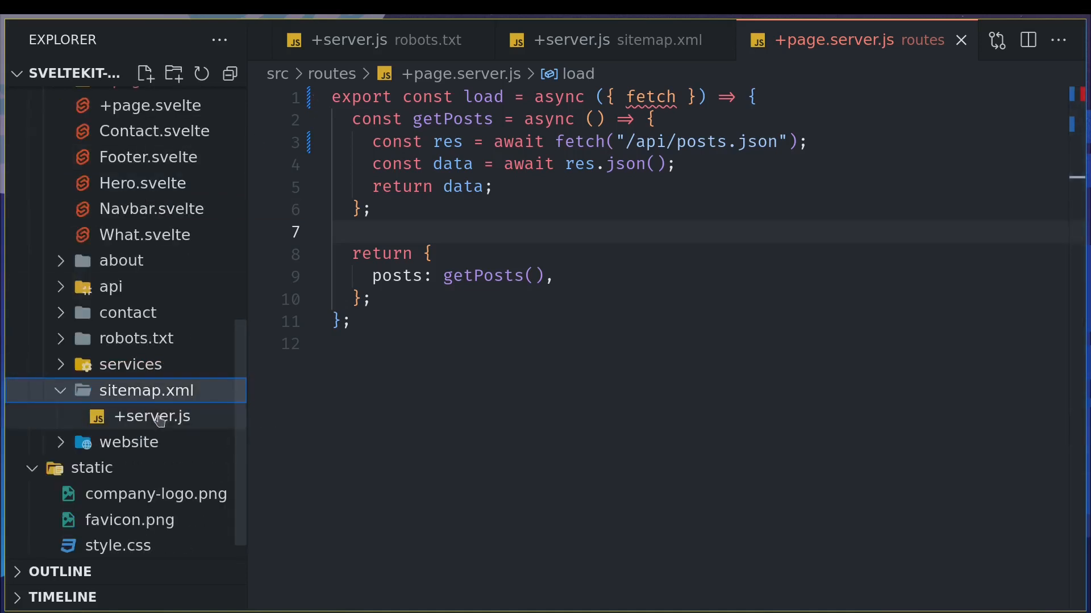
# Copy the sitemap.xml GET handler into a new website/+server.js file.
pyautogui.click(605, 40)
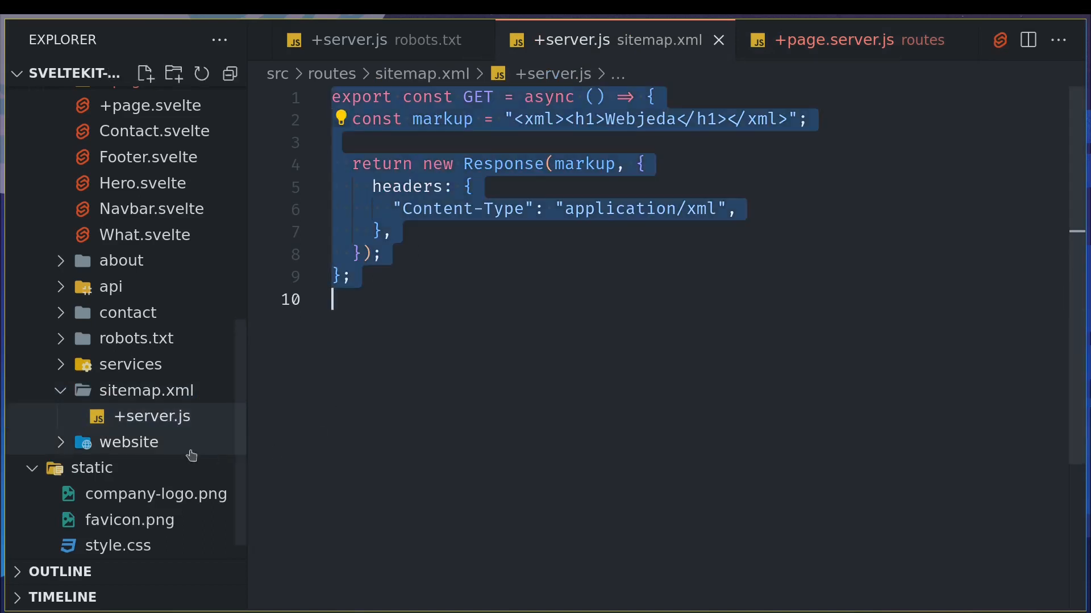
pyautogui.rightClick(152, 416)
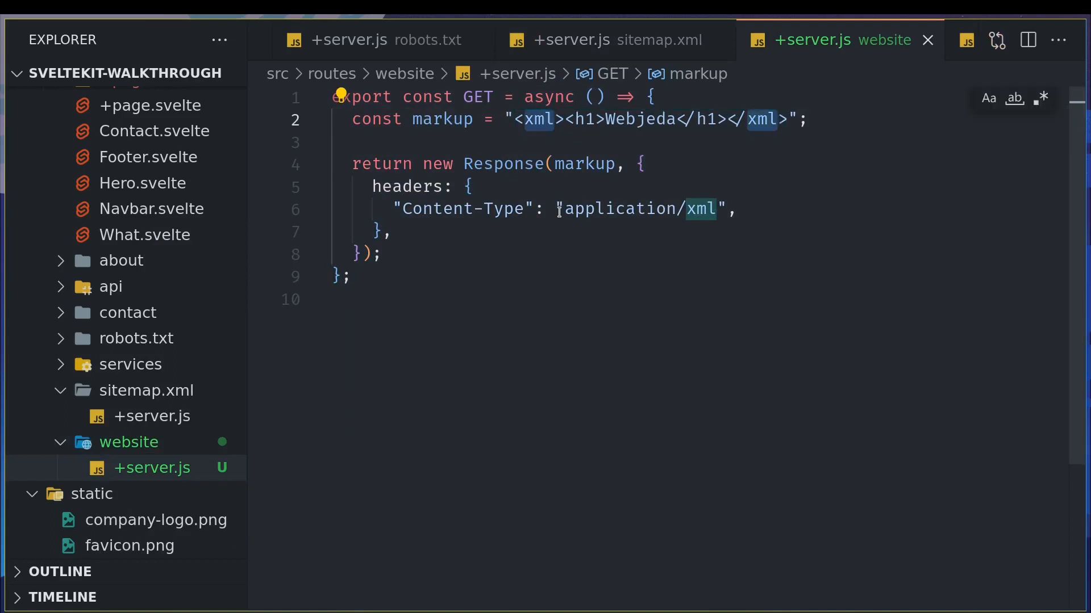
# Change the markup to <html><body><h1>Webjeda</h1></body></html> and save.
pyautogui.write('html')
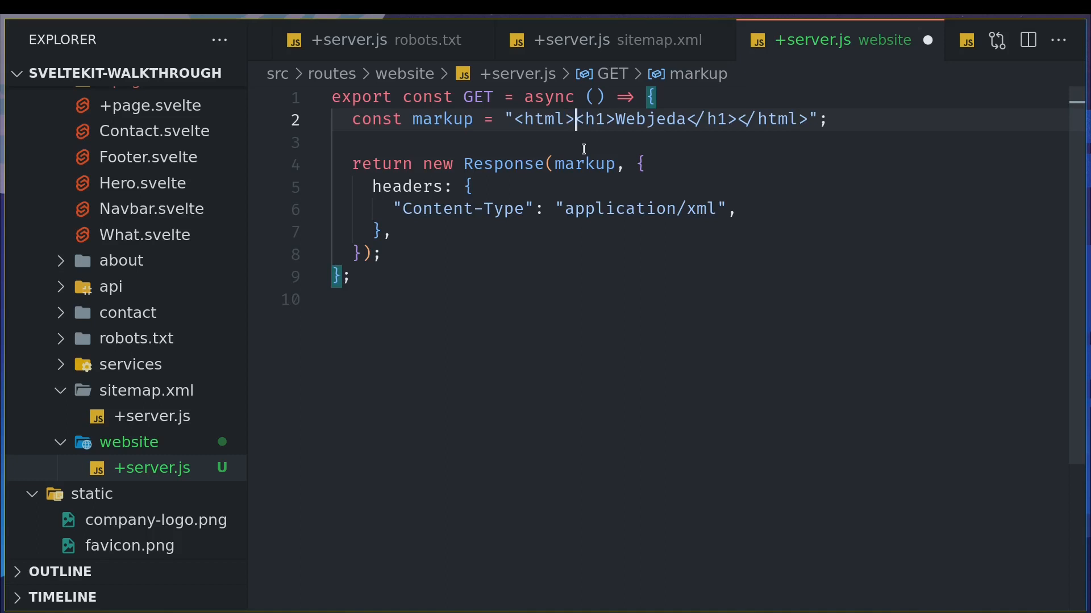
pyautogui.write('<body')
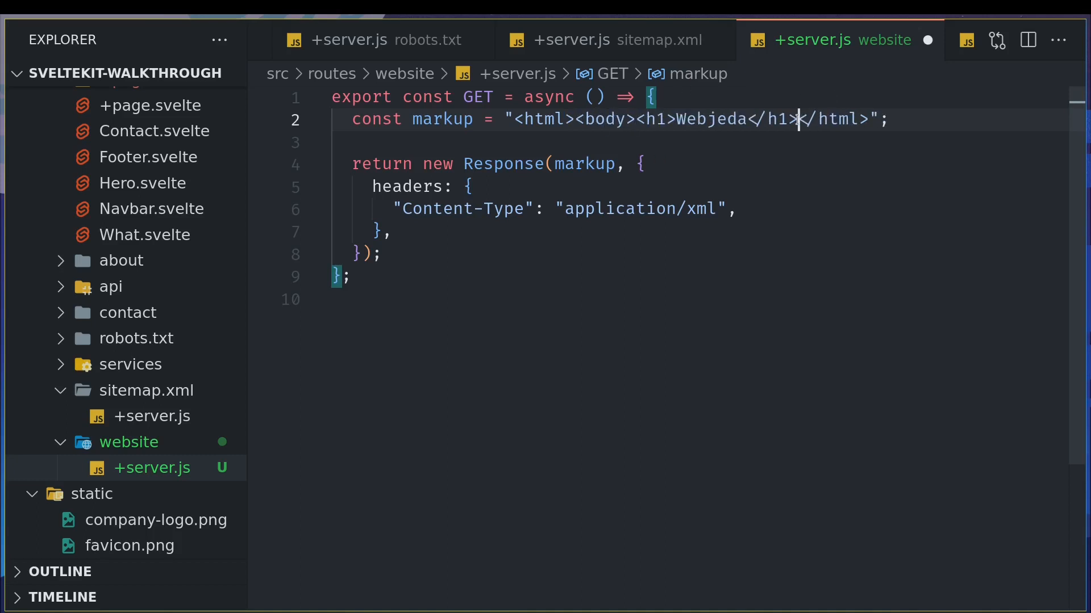
pyautogui.write('</')
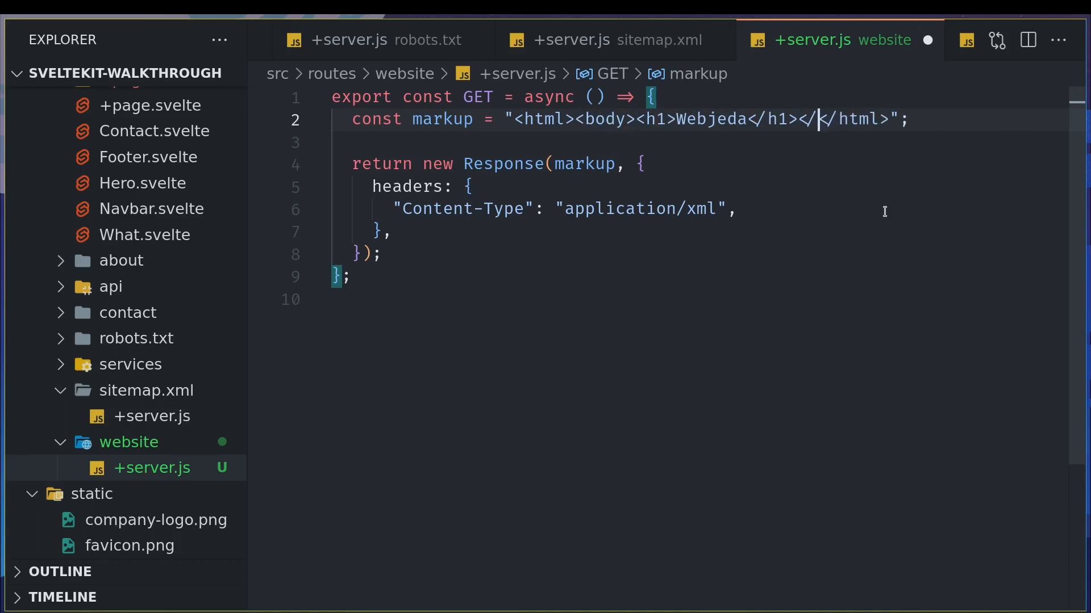
pyautogui.write('body>')
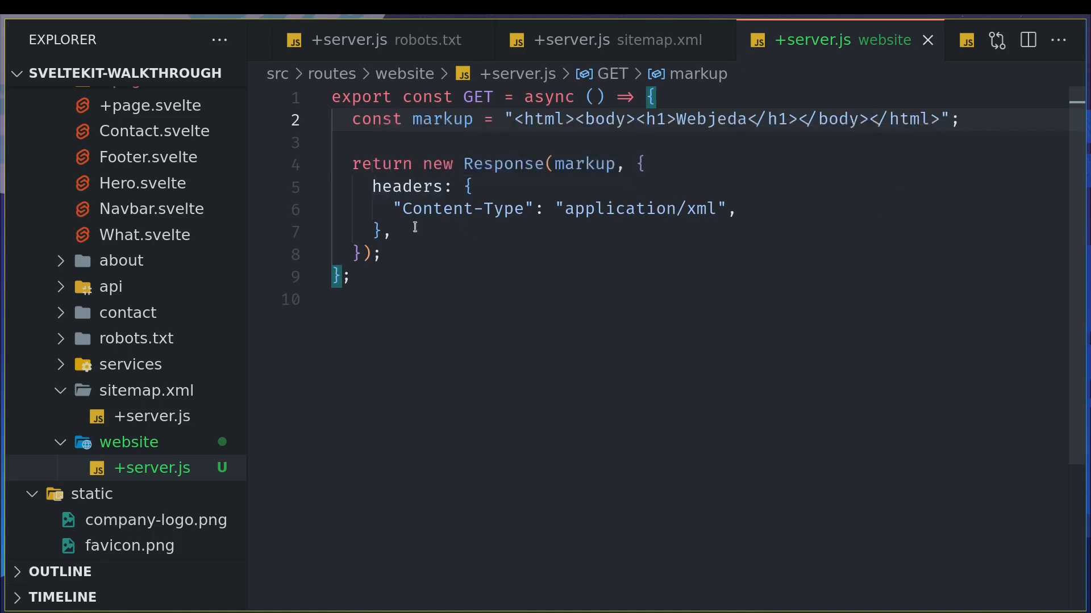
pyautogui.moveTo(701, 210)
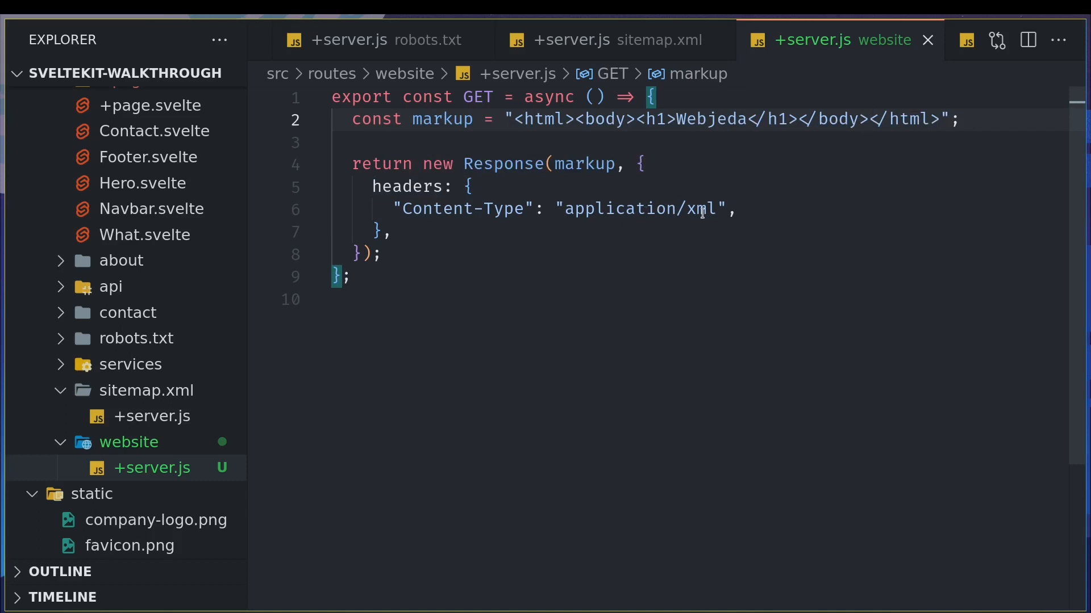
# Replace application/xml with text/html in the Content-Type header.
pyautogui.doubleClick(640, 208)
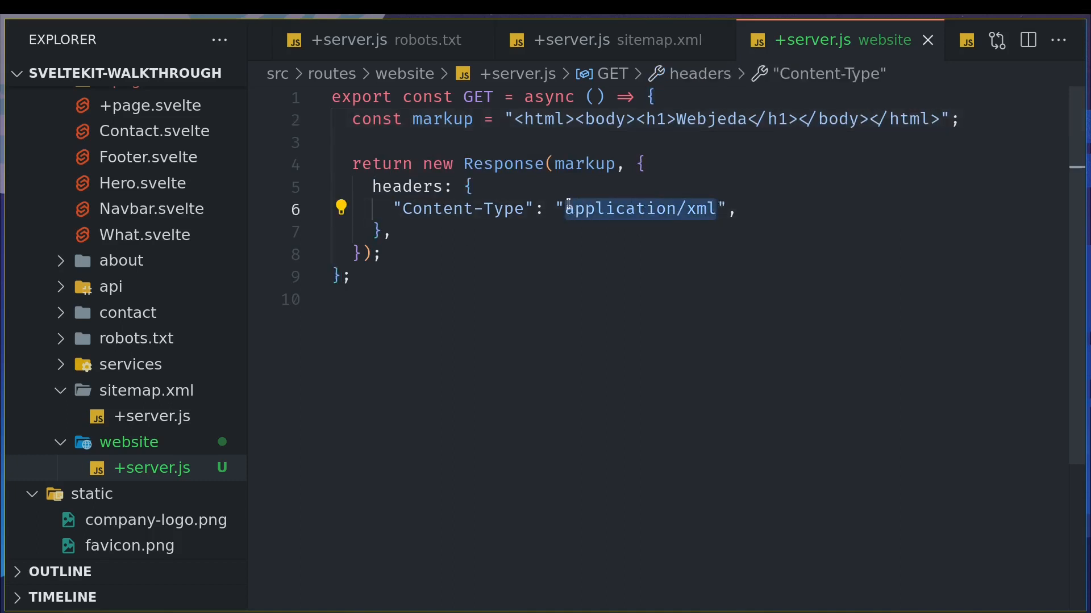
pyautogui.write('text/.')
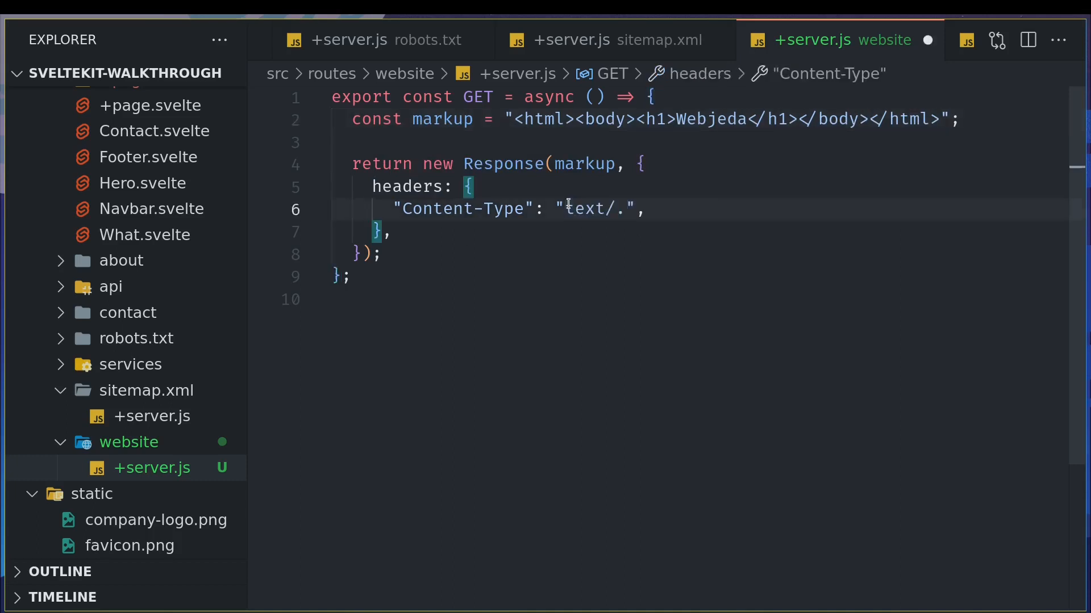
pyautogui.write('html')
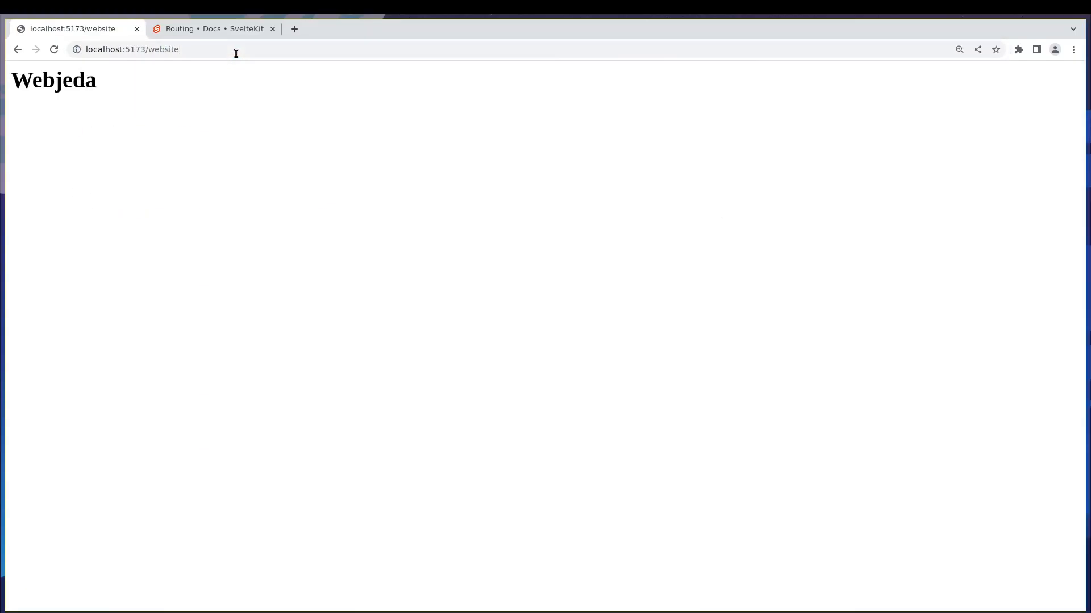
# View the /website page source in Chrome, then return to the rendered page.
pyautogui.rightClick(90, 84)
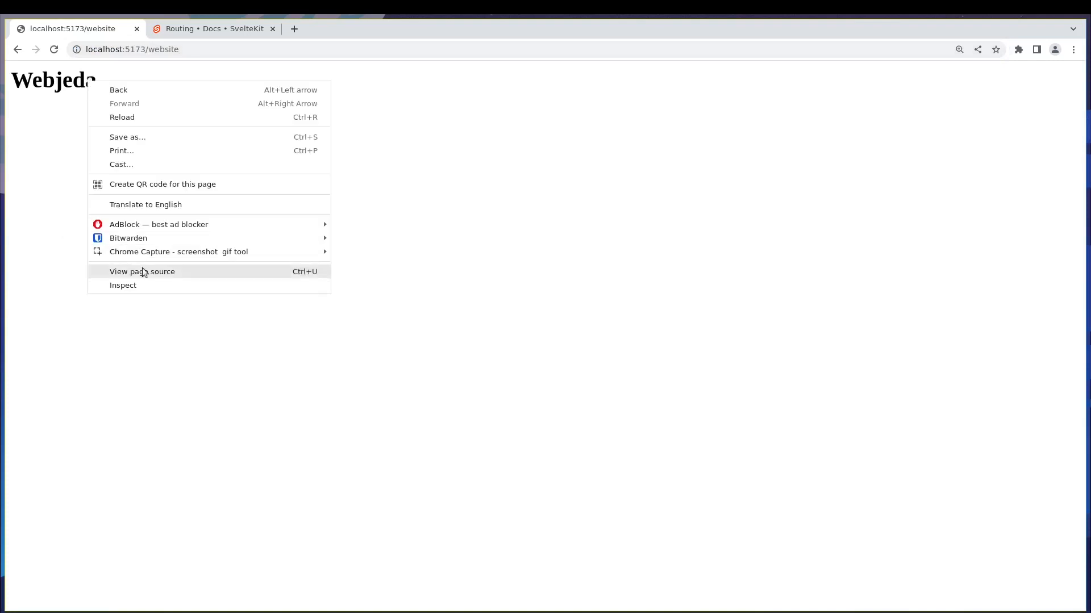
pyautogui.click(142, 272)
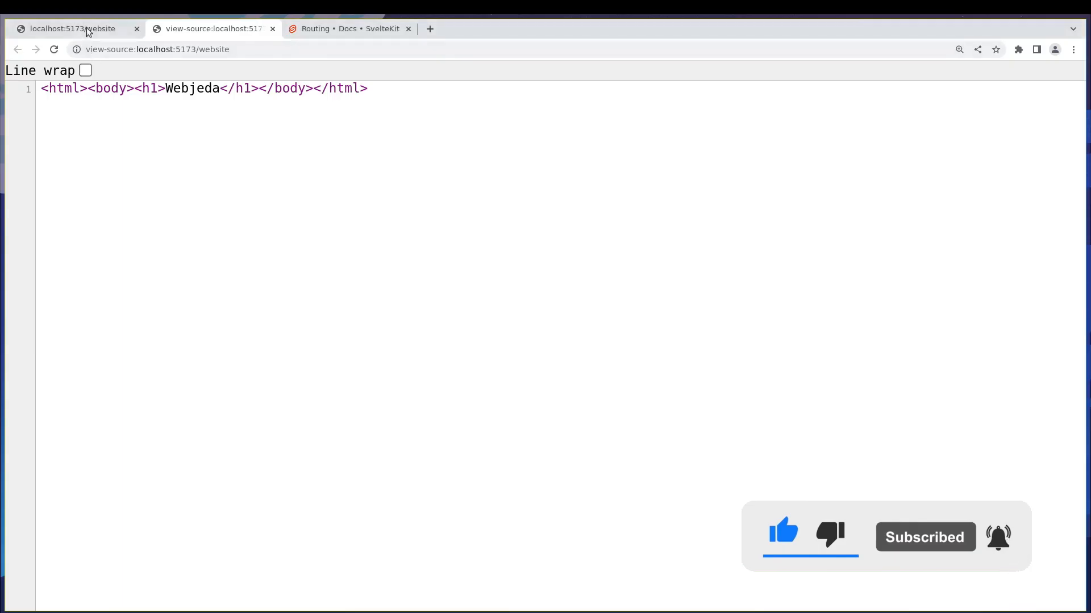
pyautogui.click(73, 29)
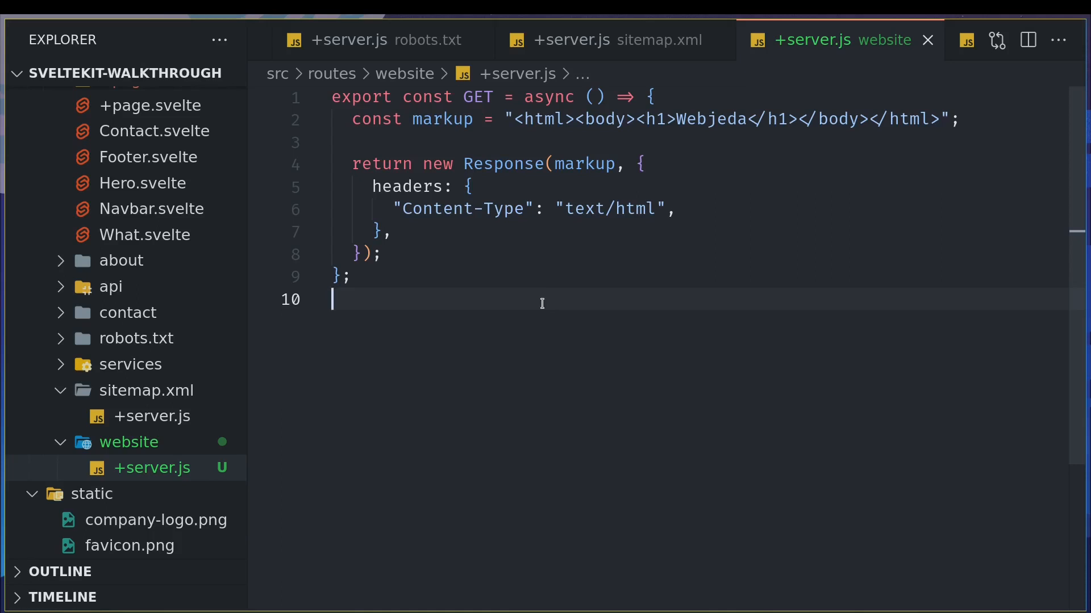
pyautogui.moveTo(407, 287)
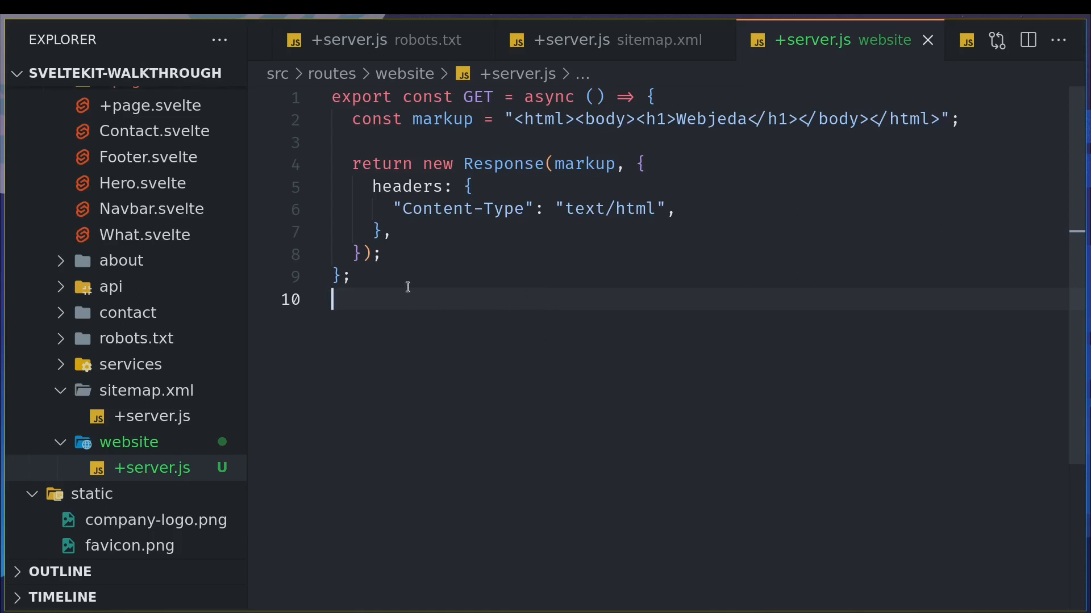